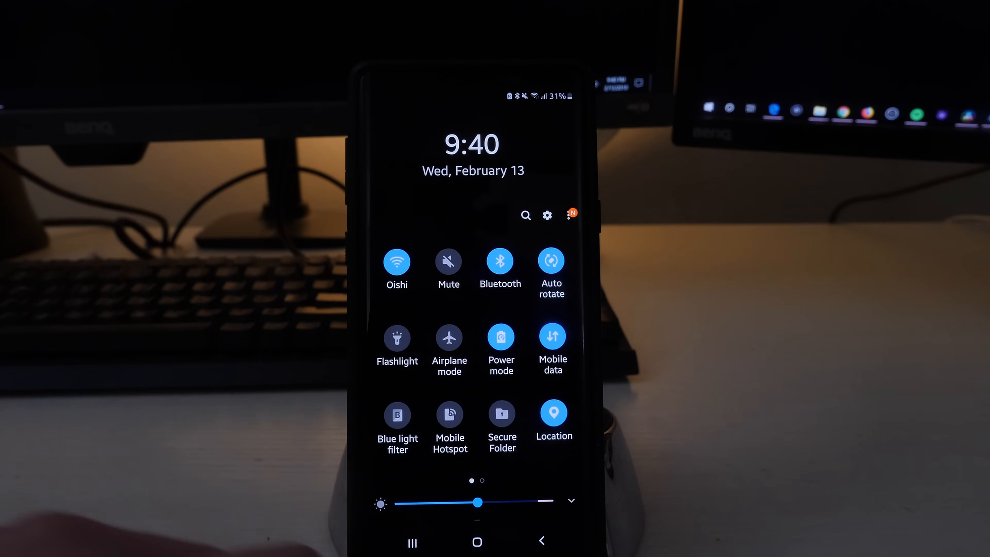
Reach the Lock screen settings and bring the Notifications entry (On) into view
{"action": "left_click", "coordinate": [546, 216]}
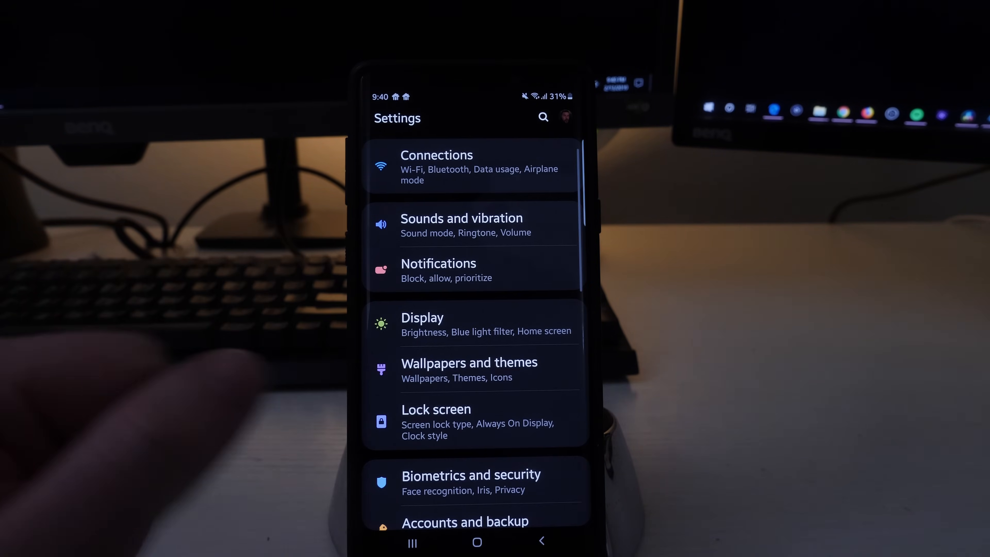
{"action": "scroll", "scroll_direction": "up", "scroll_amount": 3}
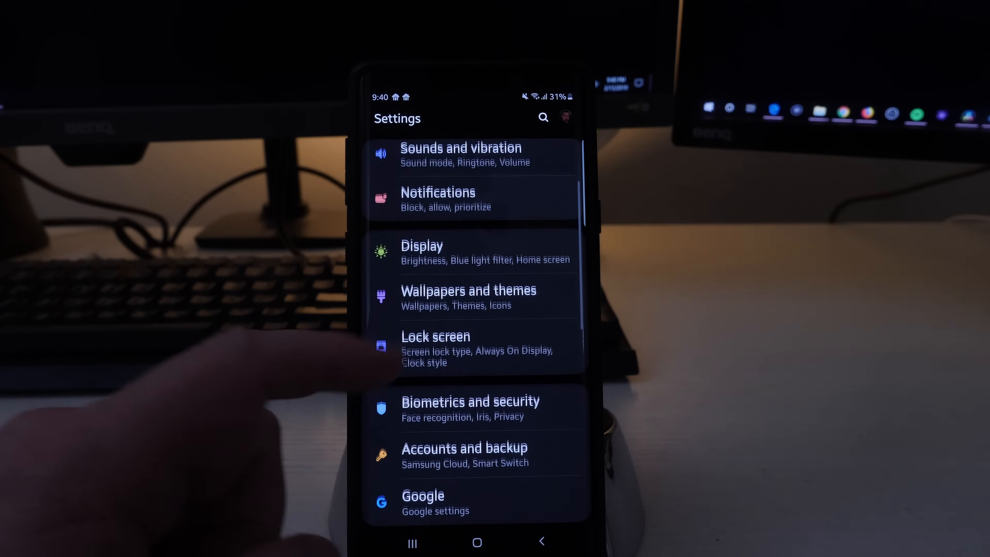
{"action": "left_click", "coordinate": [435, 335]}
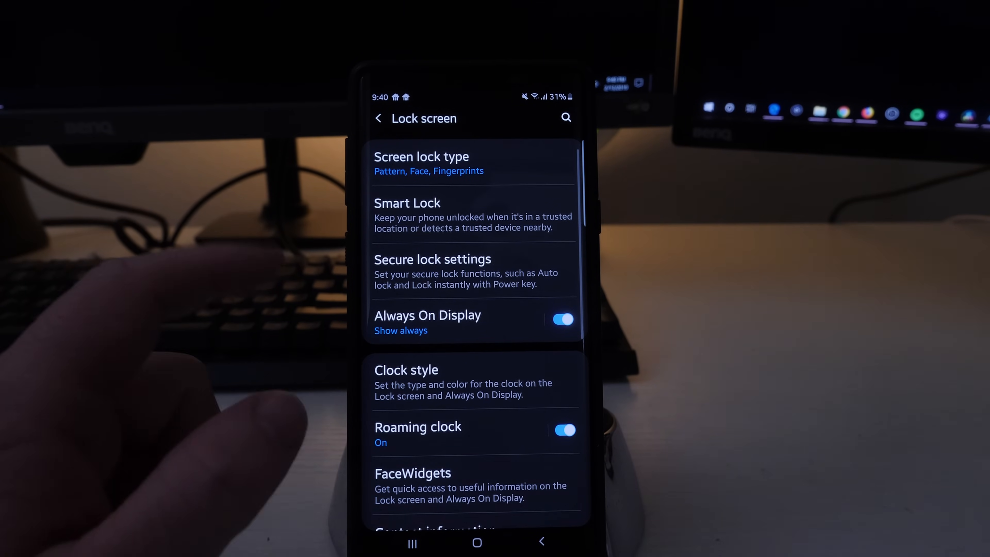
{"action": "scroll", "scroll_direction": "up", "scroll_amount": 3}
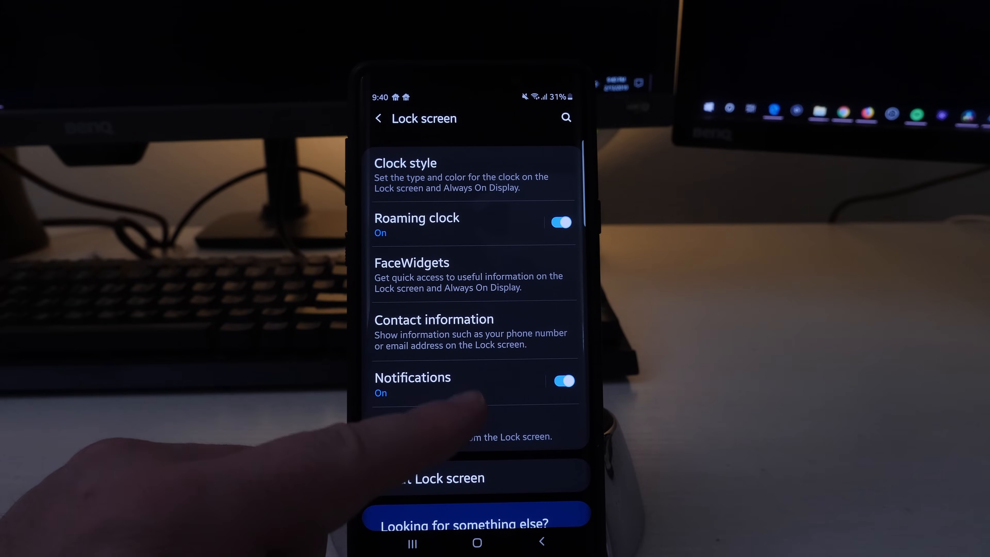
Set lock screen notification view style to Detailed and confirm Show on Always On Display is on
{"action": "left_click", "coordinate": [412, 377]}
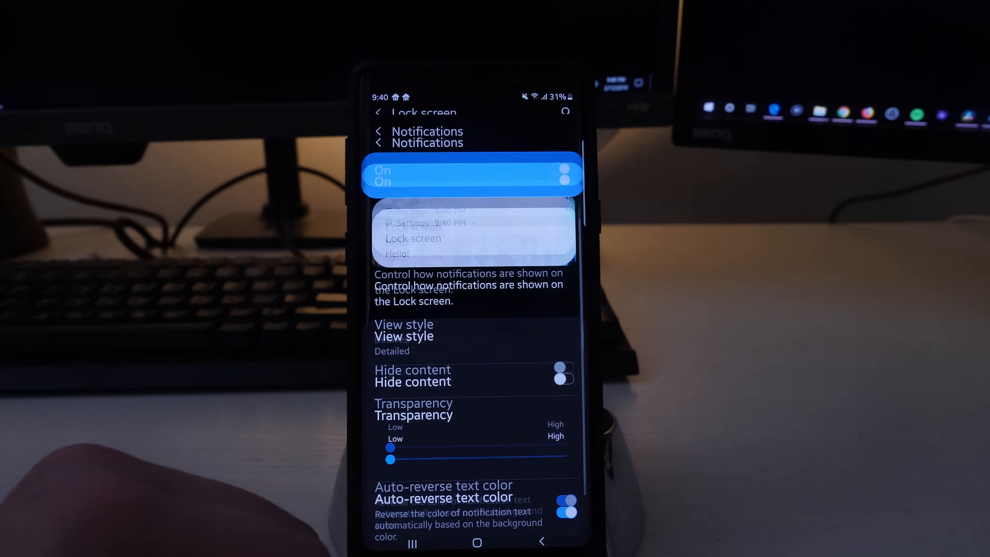
{"action": "left_click", "coordinate": [404, 332]}
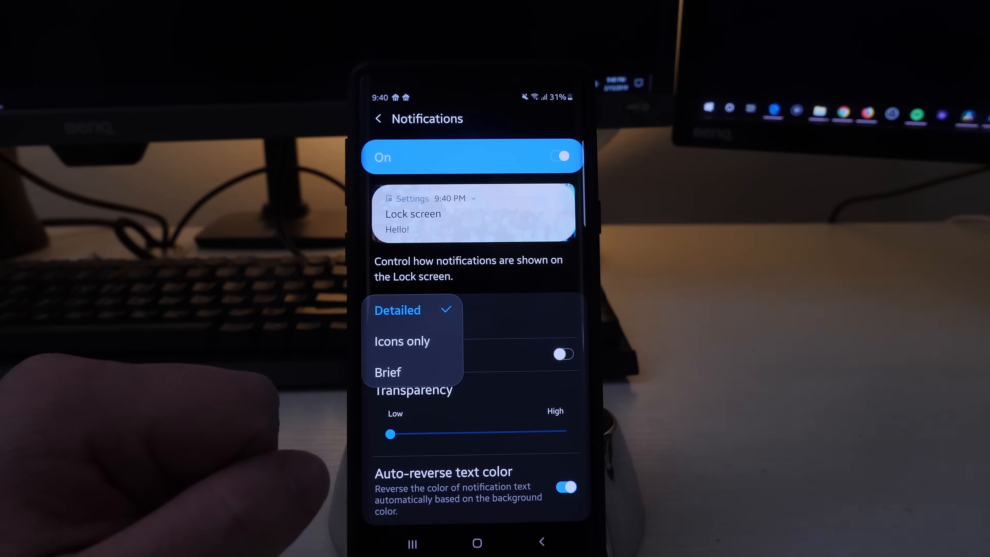
{"action": "left_click", "coordinate": [398, 310]}
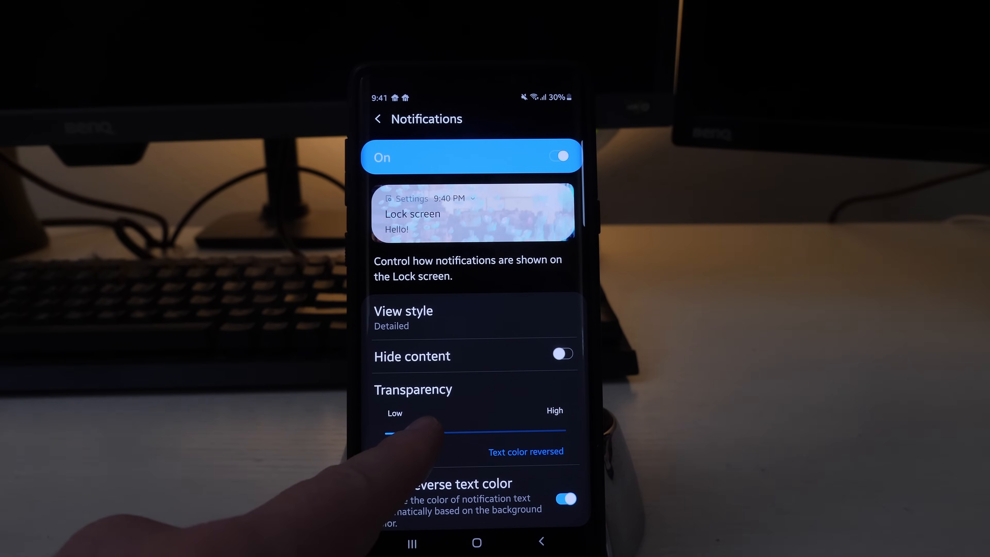
{"action": "scroll", "scroll_direction": "down", "scroll_amount": 3}
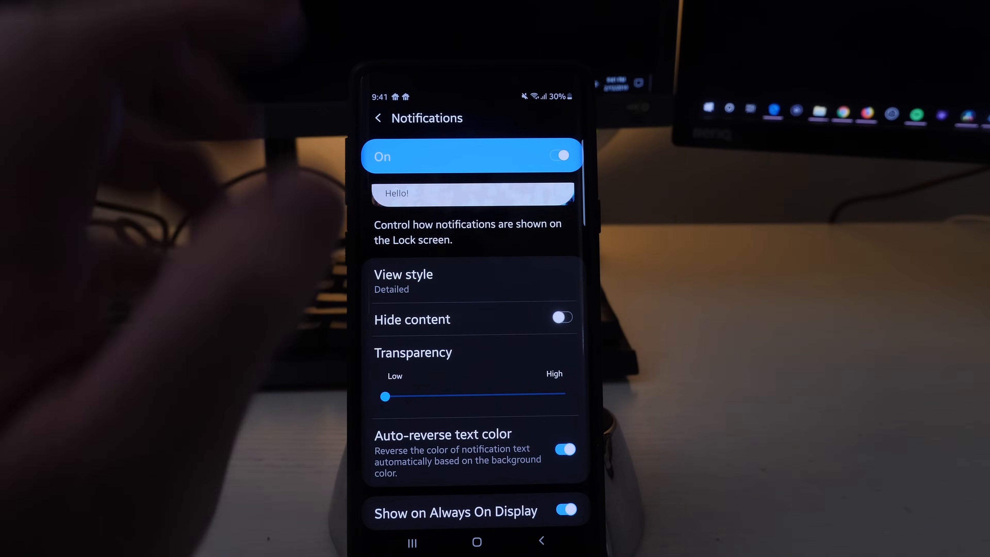
Review the lock screen Notifications page once more, then leave Settings for the home screen
{"action": "left_click", "coordinate": [376, 118]}
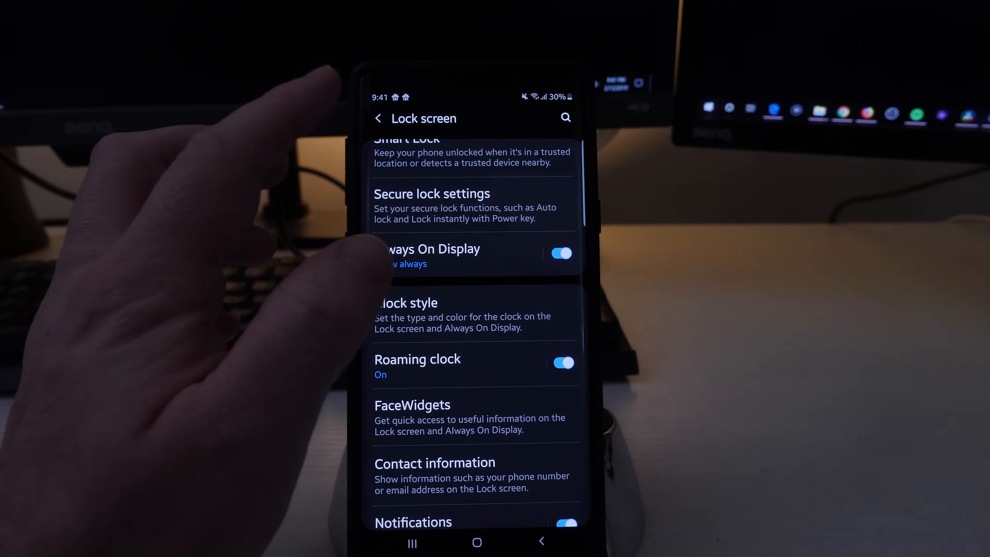
{"action": "scroll", "scroll_direction": "down", "scroll_amount": 3}
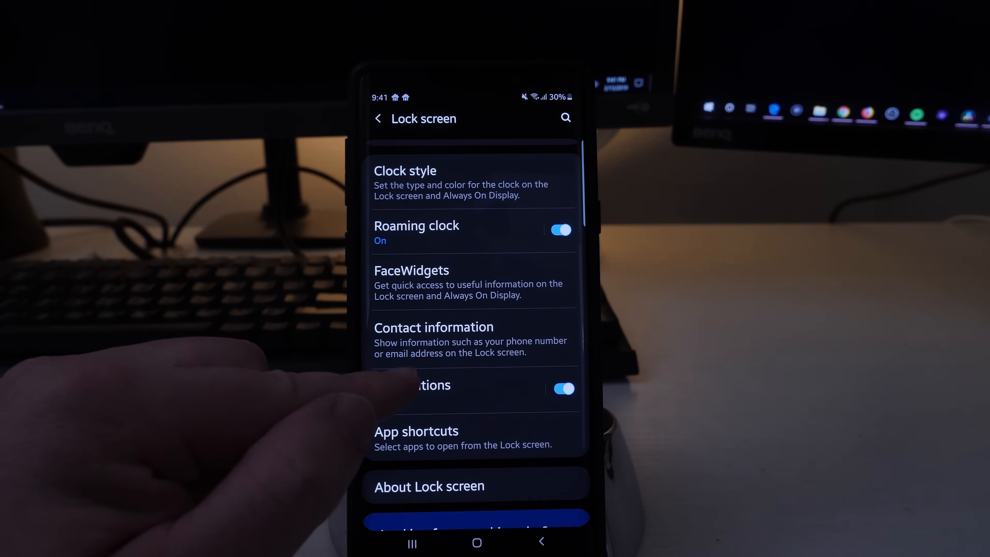
{"action": "left_click", "coordinate": [432, 385]}
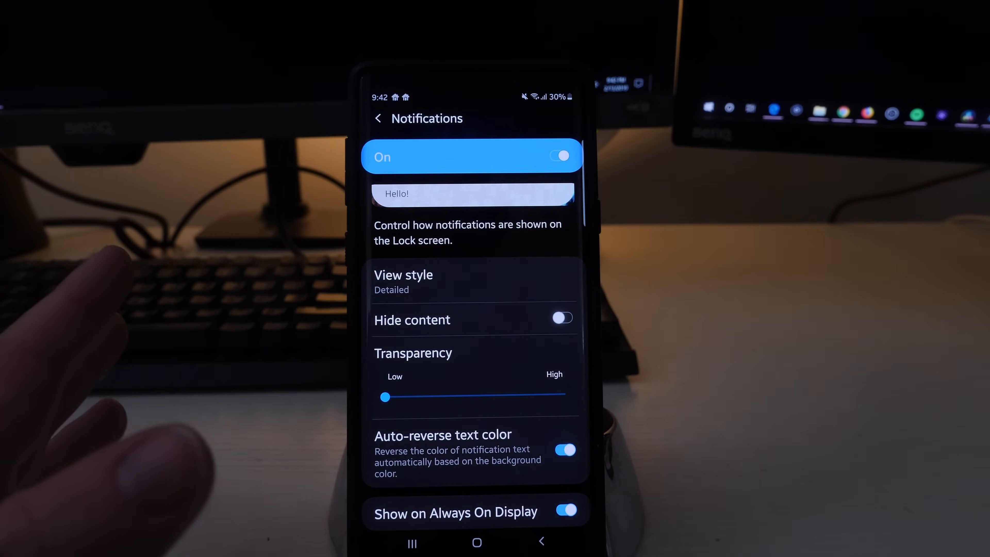
{"action": "scroll", "scroll_direction": "down", "scroll_amount": 3}
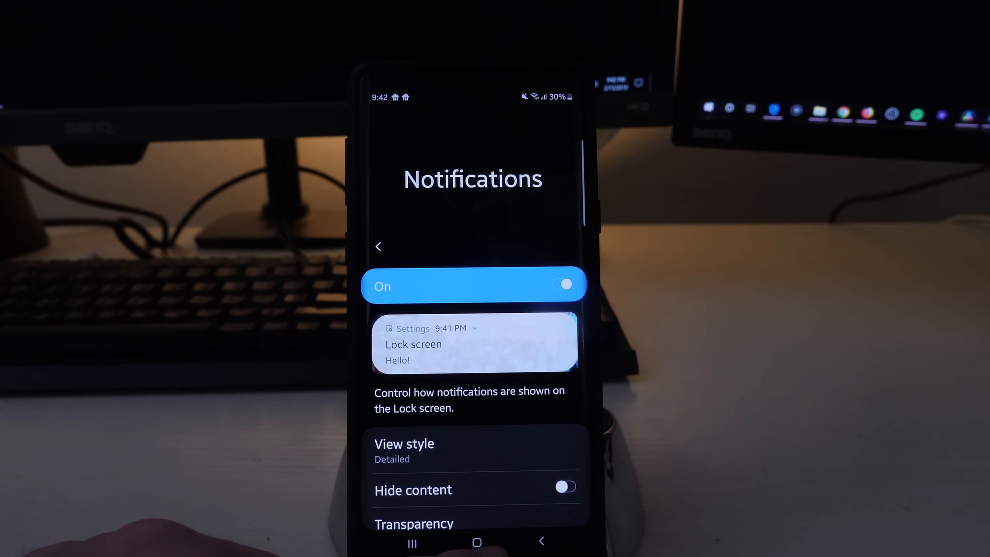
{"action": "left_click", "coordinate": [476, 541]}
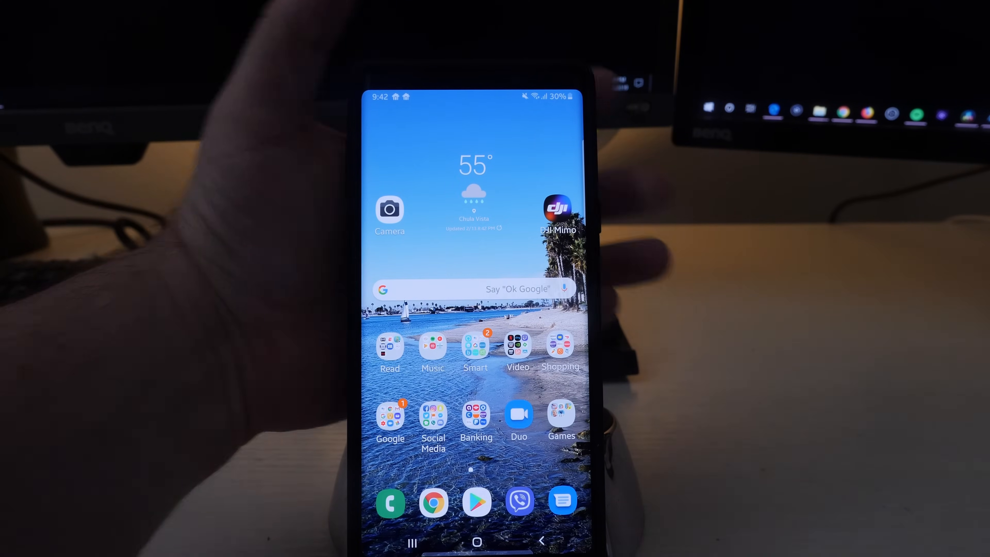